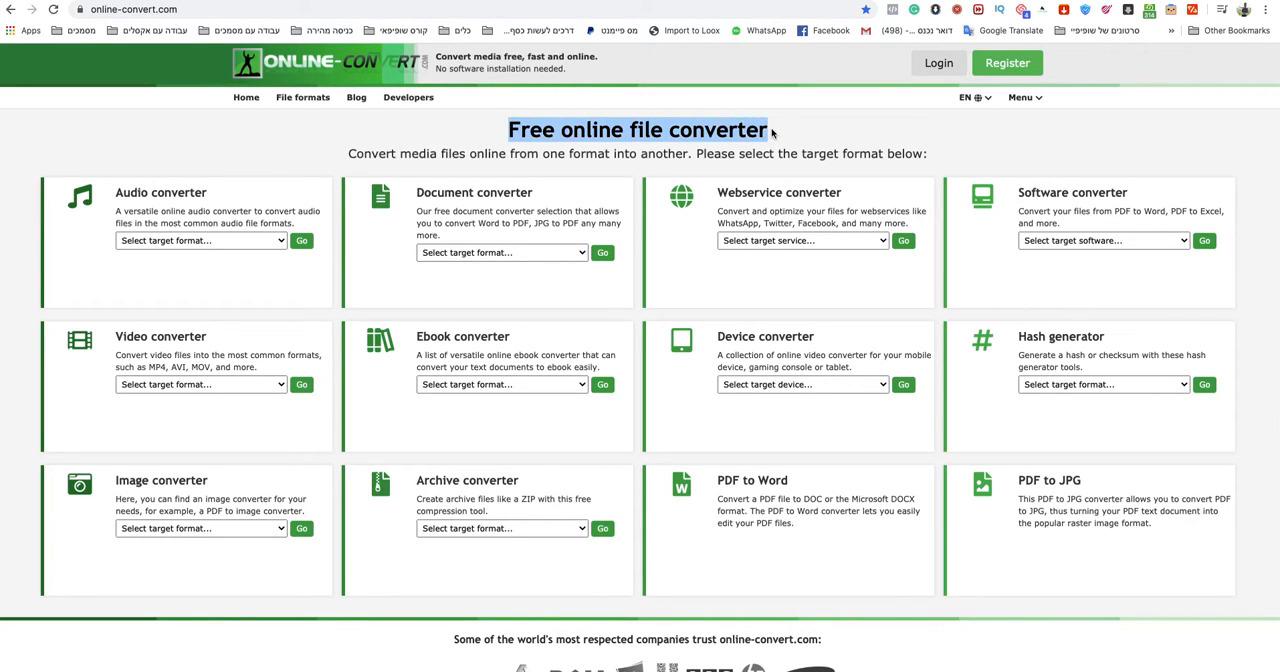
pyautogui.moveTo(250, 158)
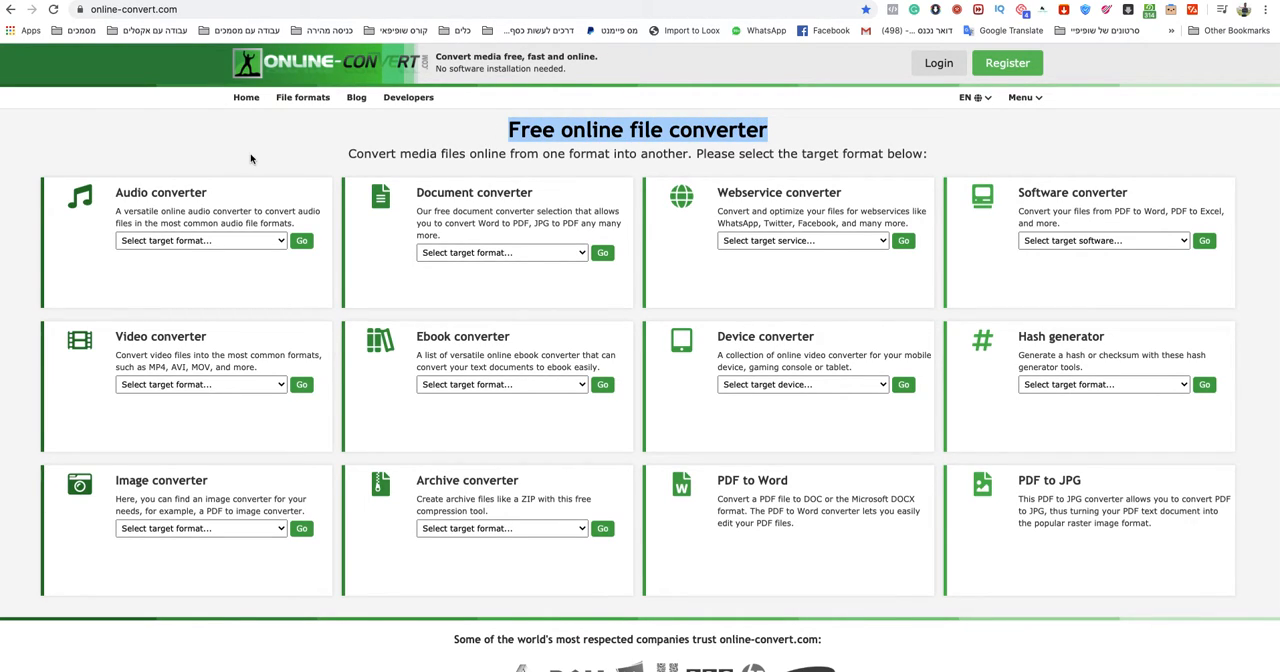
pyautogui.moveTo(244, 152)
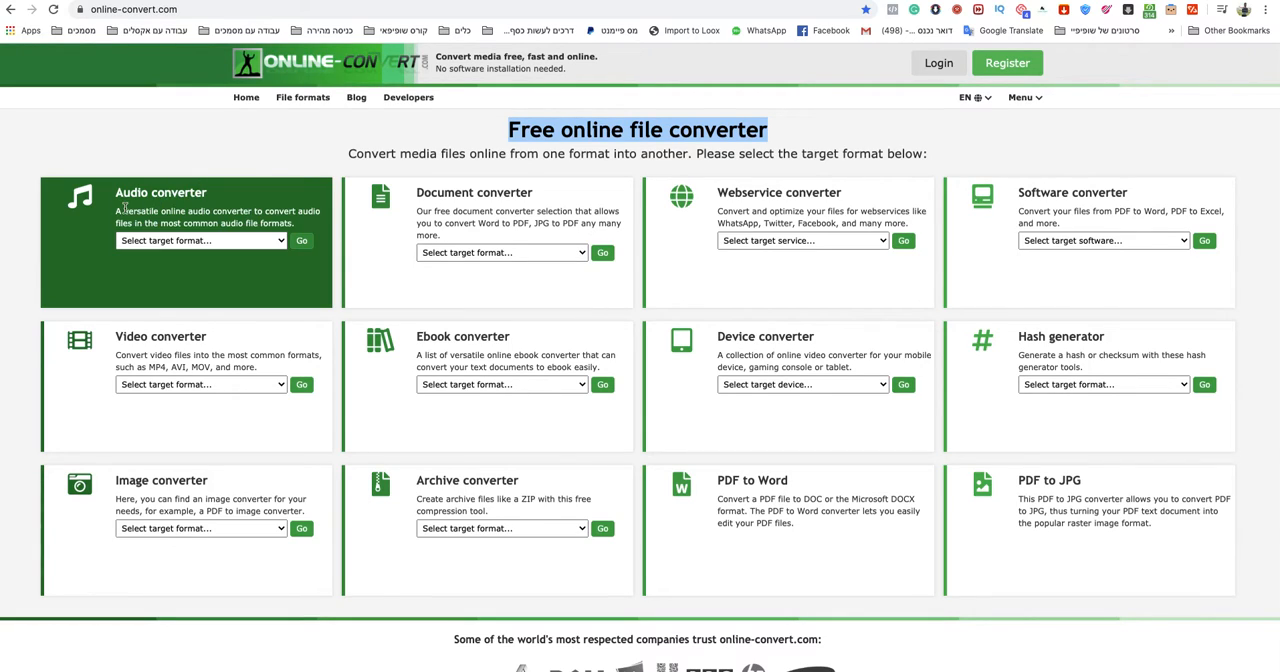
pyautogui.moveTo(168, 238)
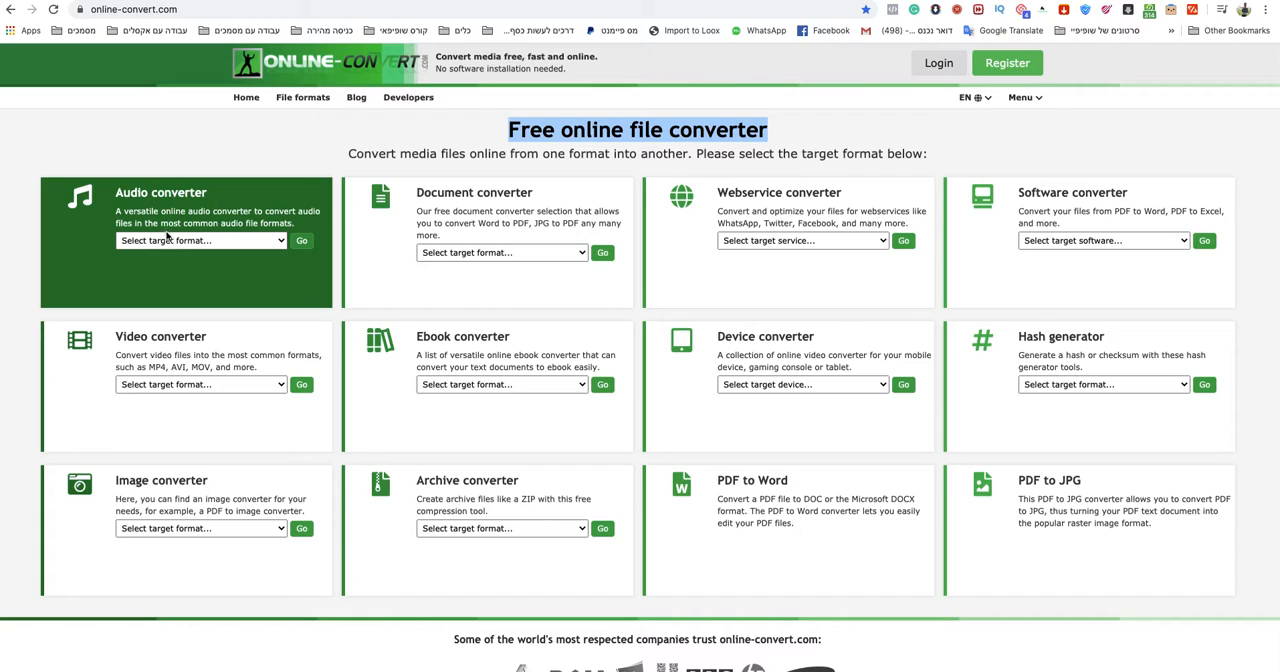
# Choose Convert to OGG in the Audio converter's target format list.
pyautogui.click(200, 240)
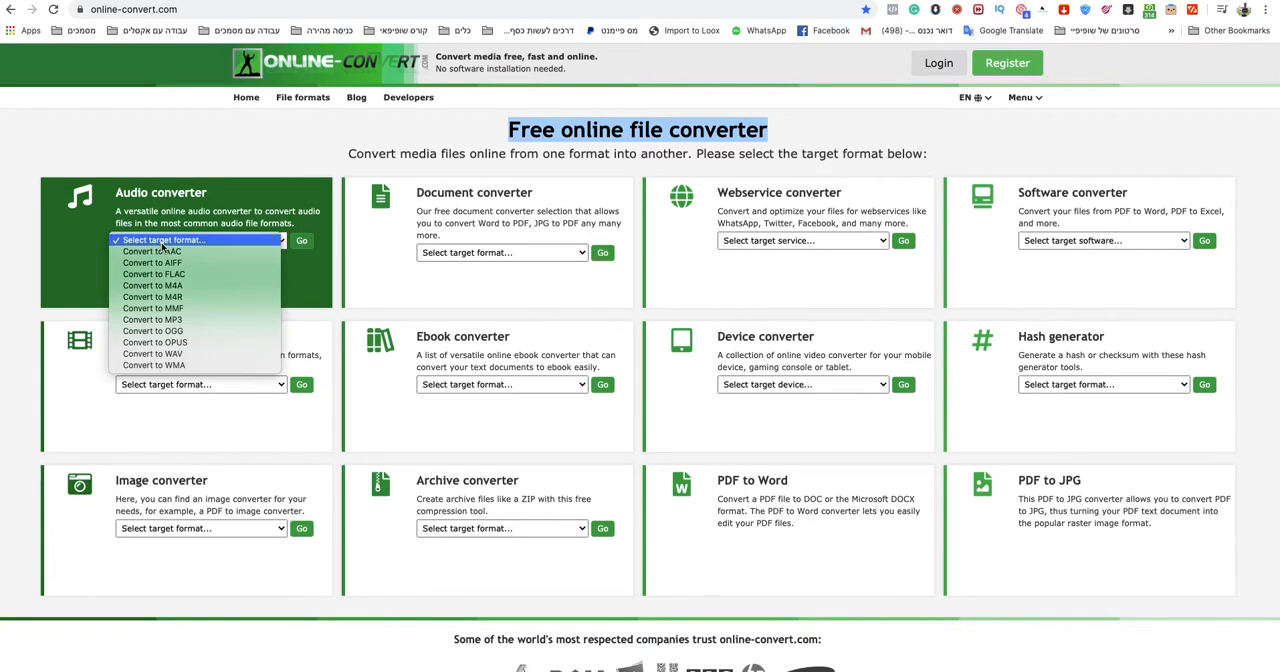
pyautogui.moveTo(166, 330)
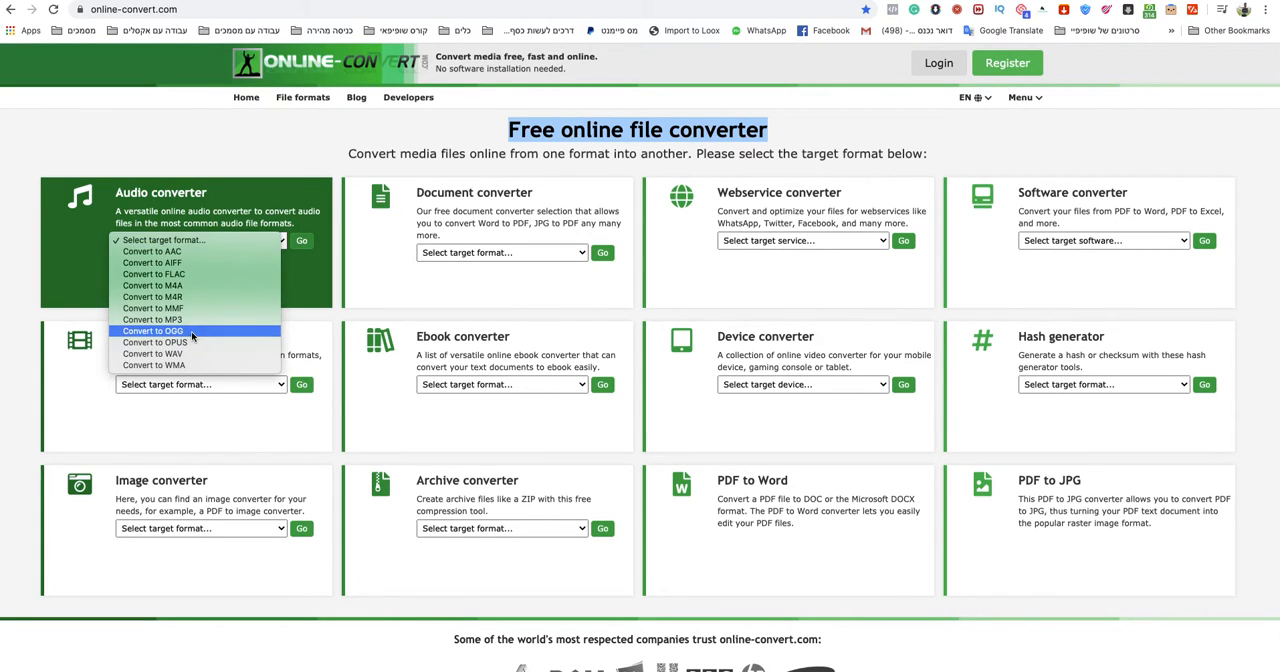
pyautogui.click(152, 332)
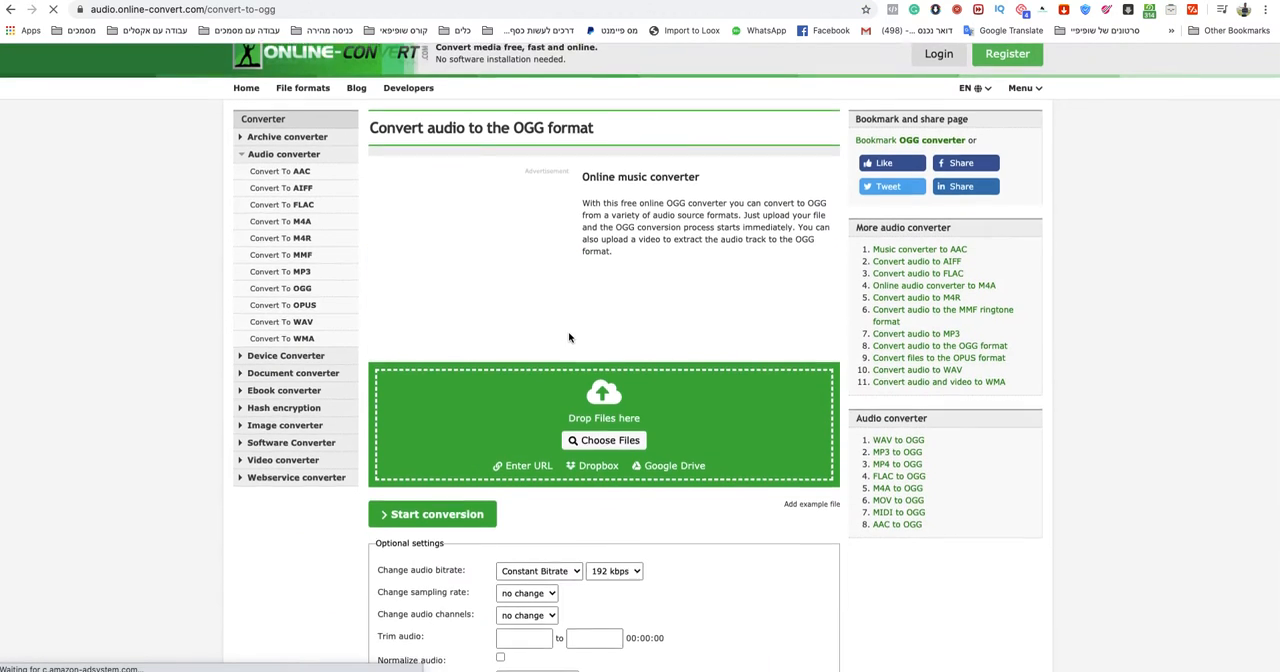
# Convert the uploaded mp3 file.mp3 to OGG and download the result.
pyautogui.scroll(-3)
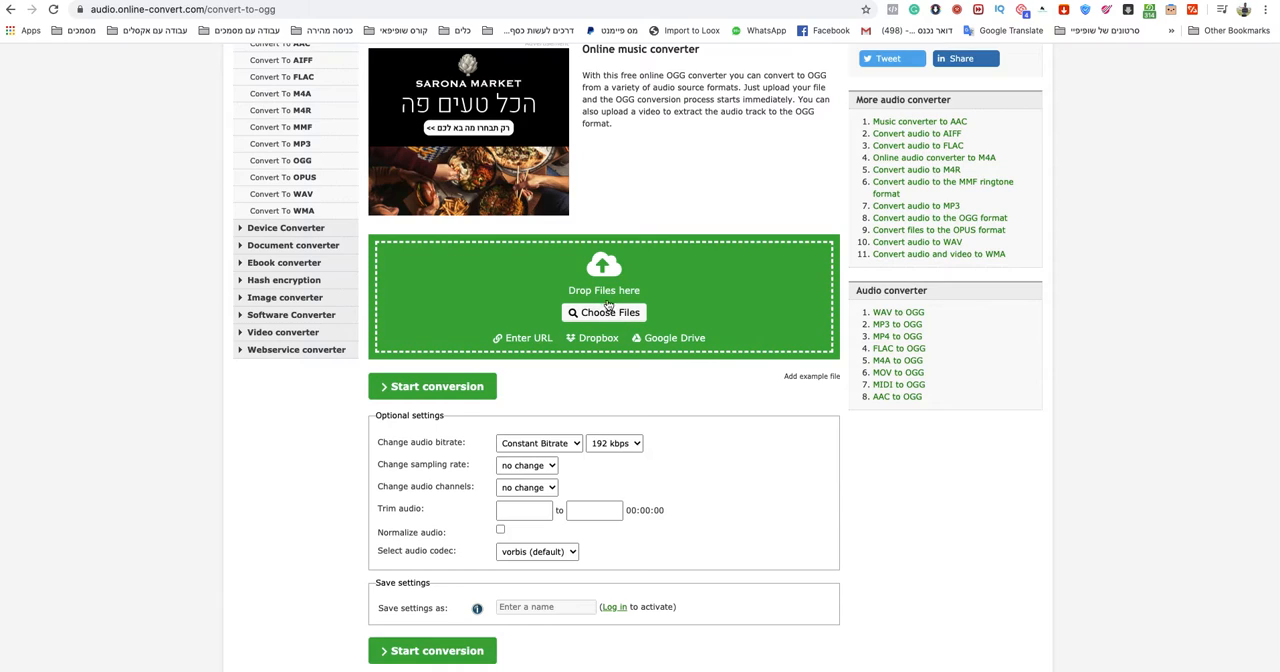
pyautogui.moveTo(480, 238)
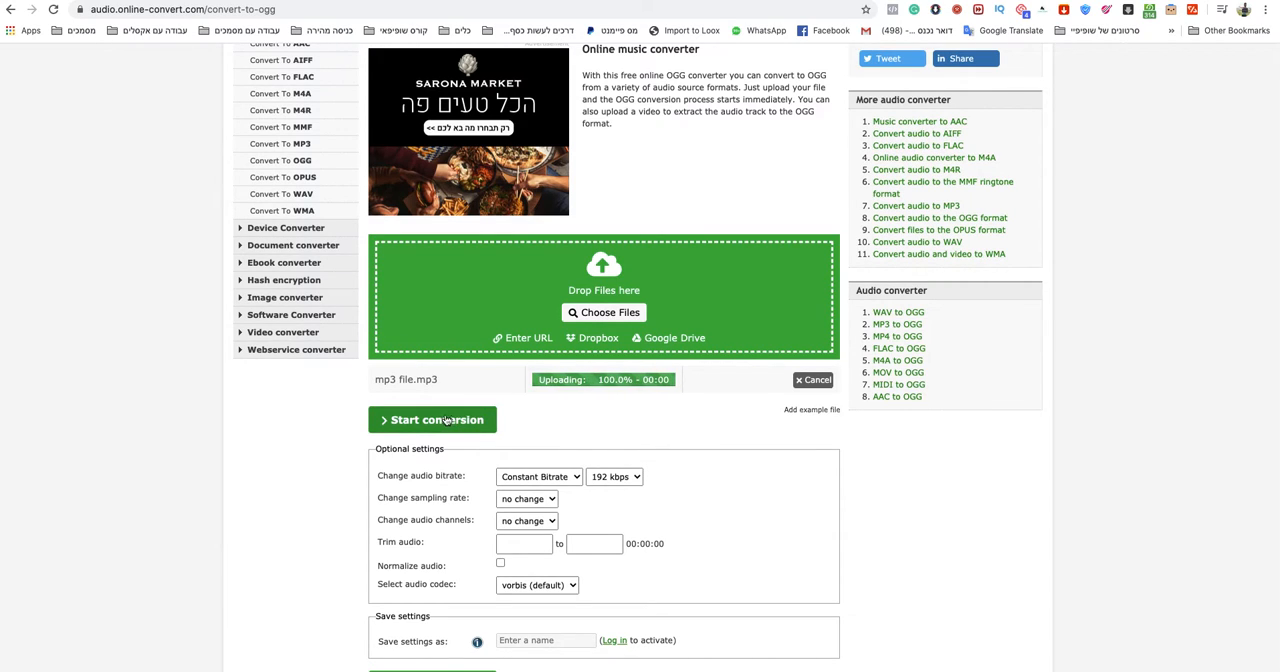
pyautogui.click(432, 420)
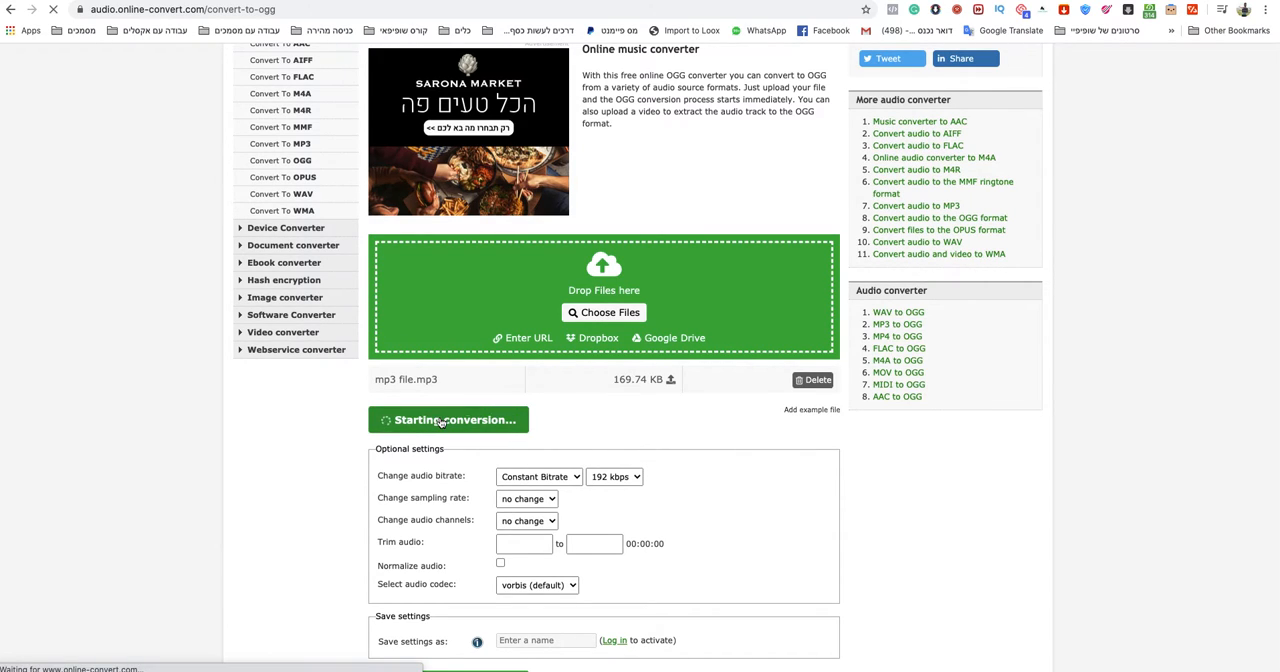
pyautogui.click(448, 420)
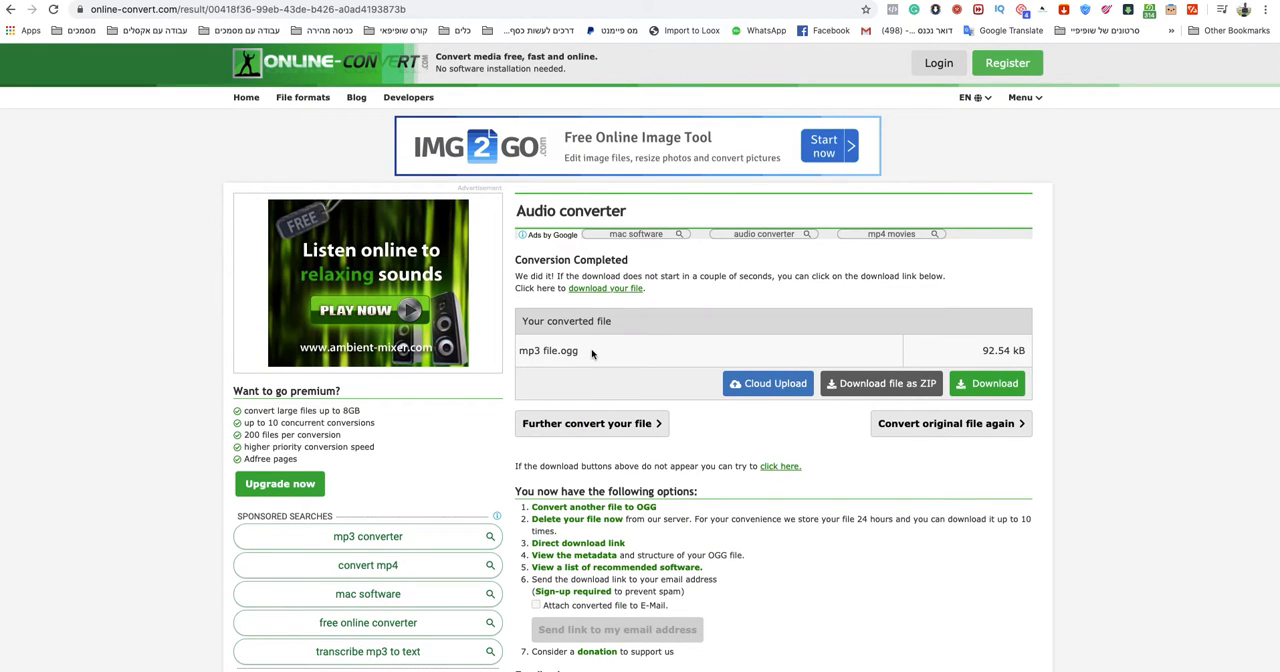
pyautogui.click(986, 384)
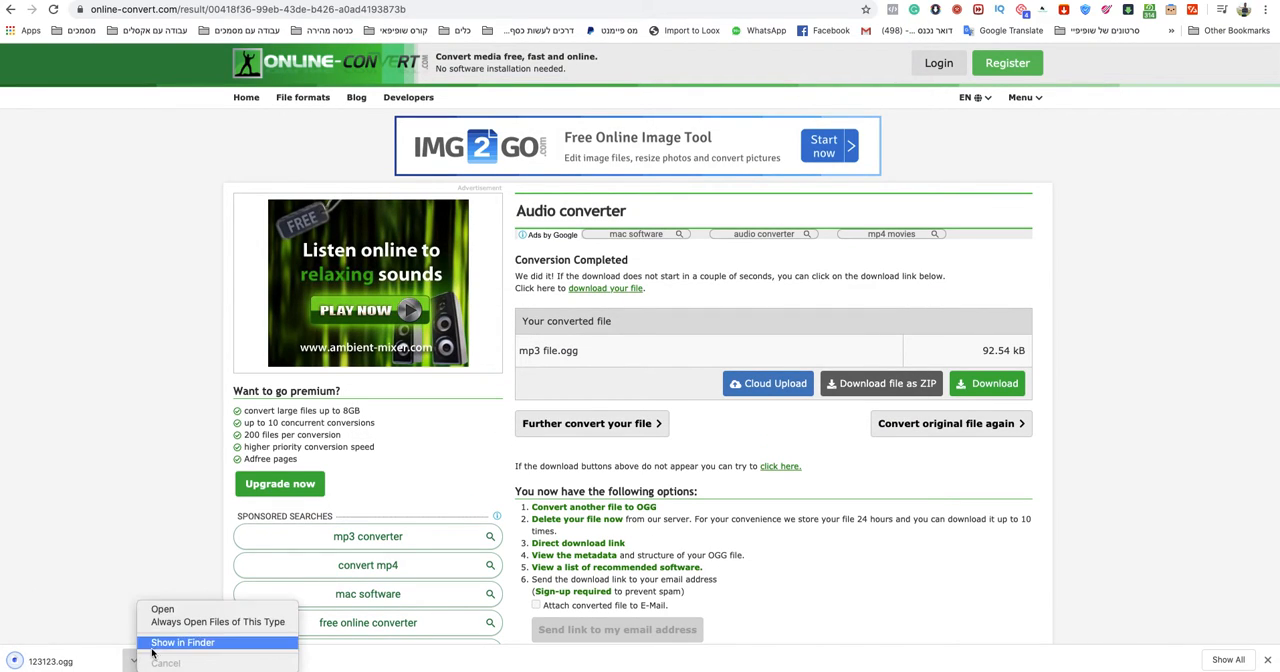
# Reveal 123123.ogg in Finder and show its info with Kind HTML5 Audio (Ogg).
pyautogui.click(182, 642)
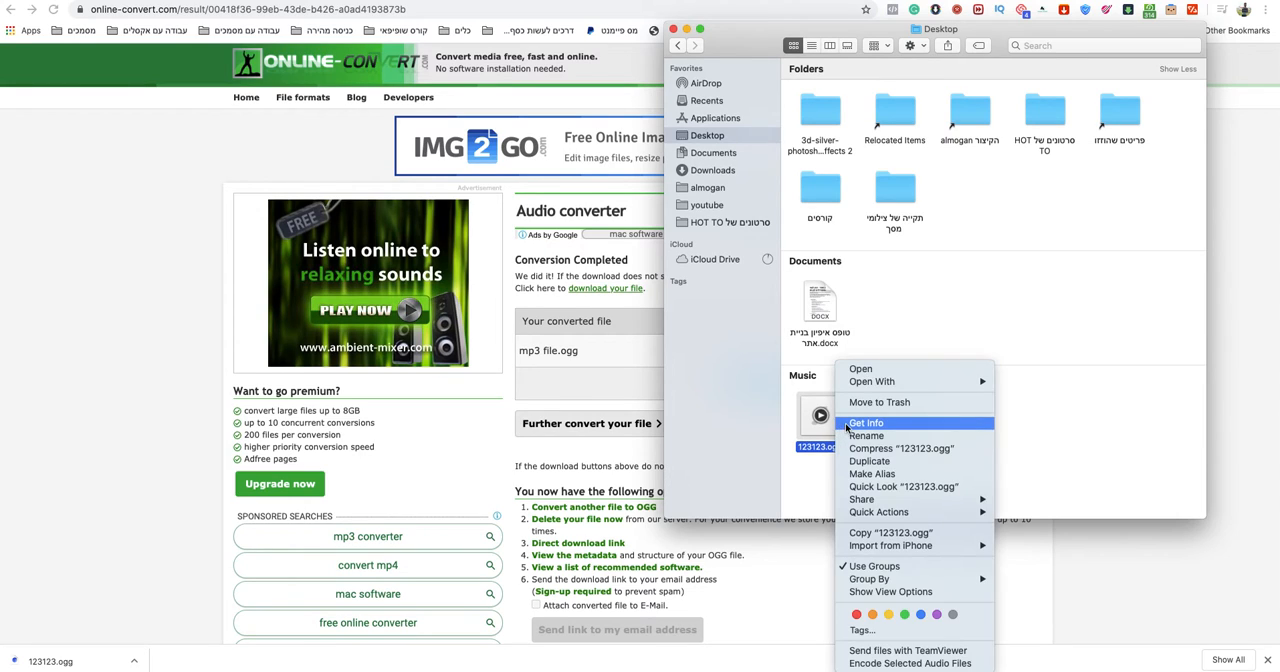
pyautogui.click(866, 422)
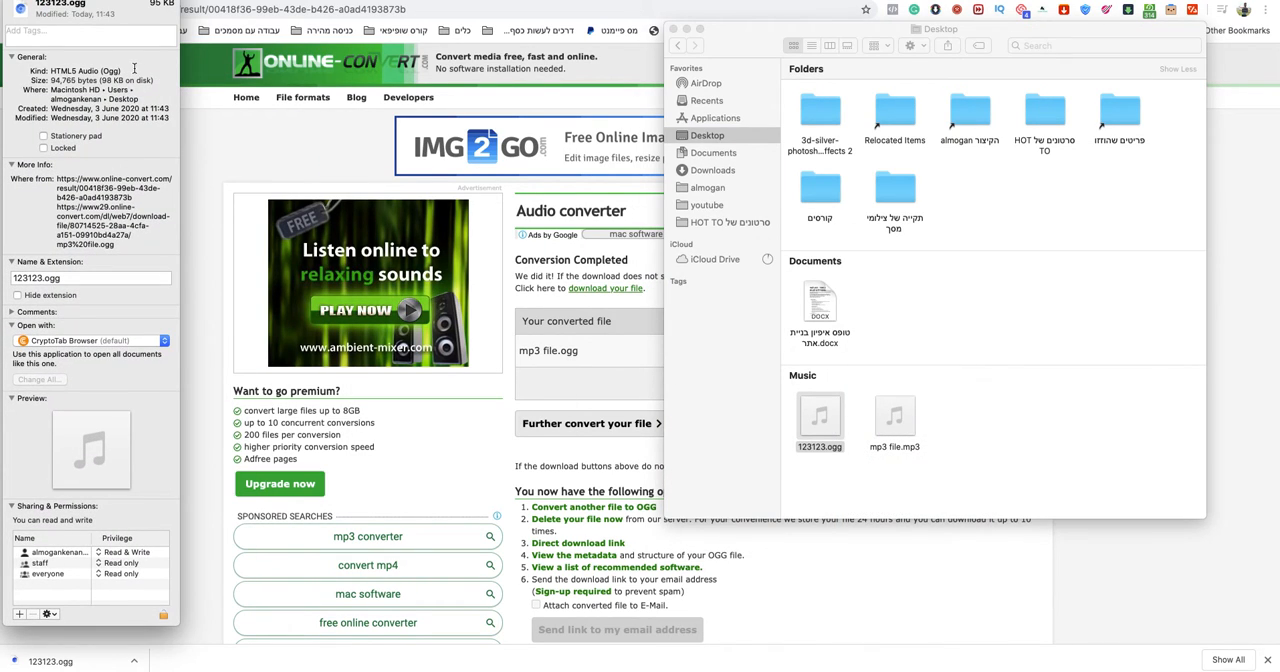
pyautogui.doubleClick(84, 72)
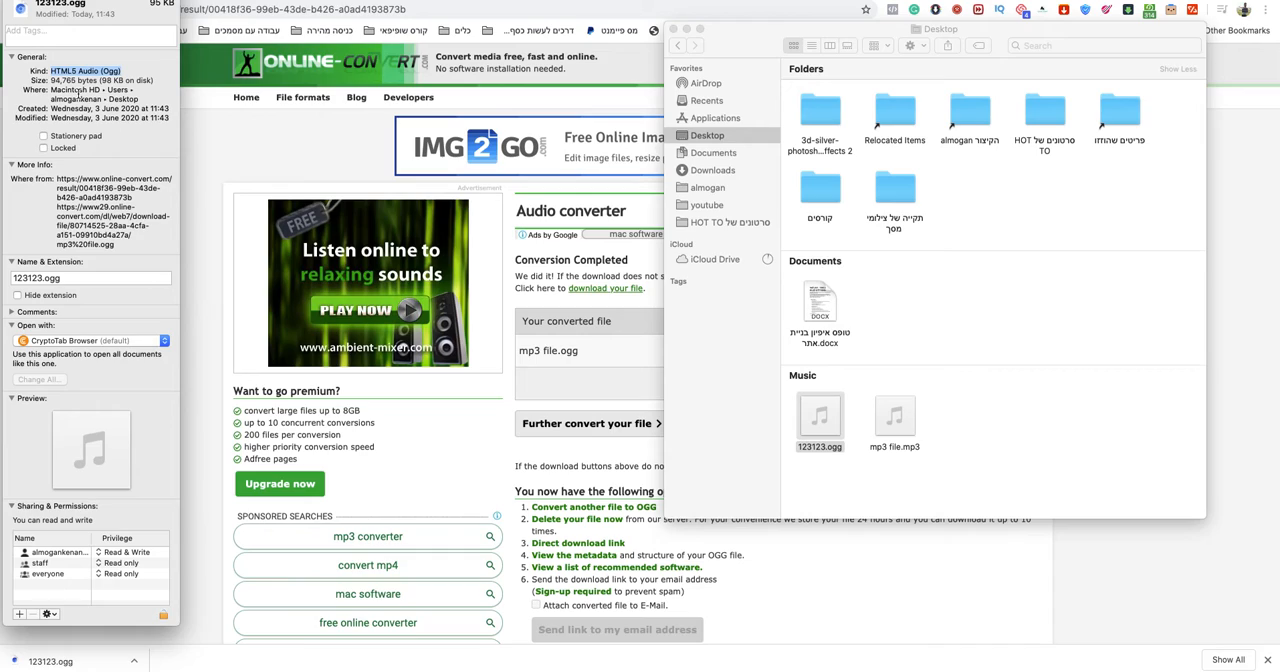